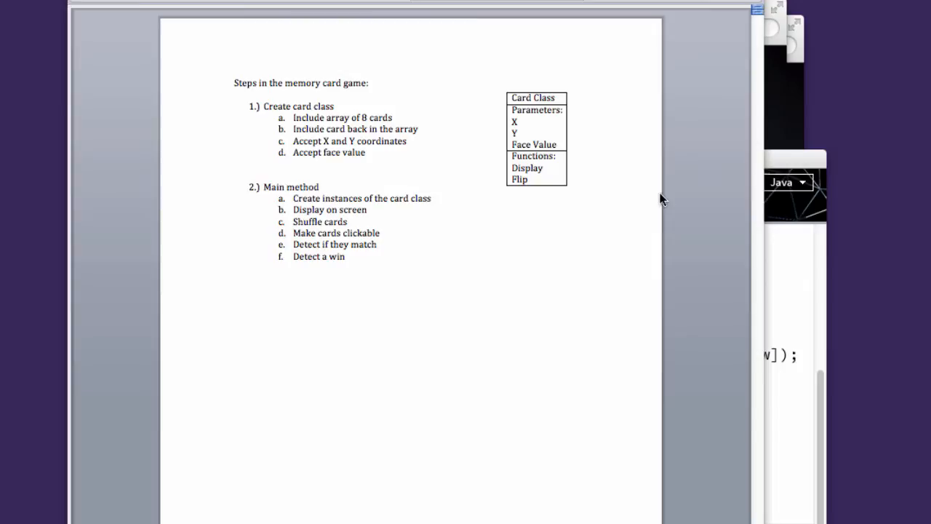
pyautogui.moveTo(635, 179)
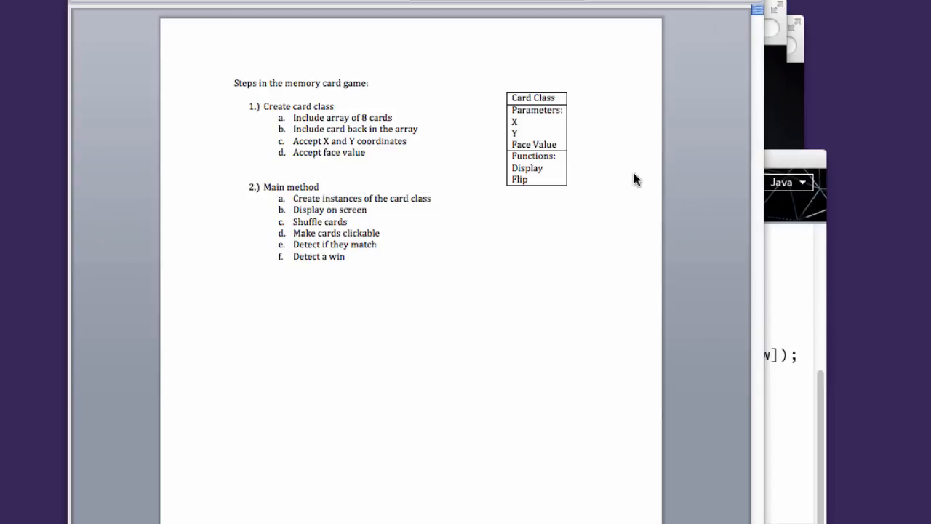
pyautogui.moveTo(479, 142)
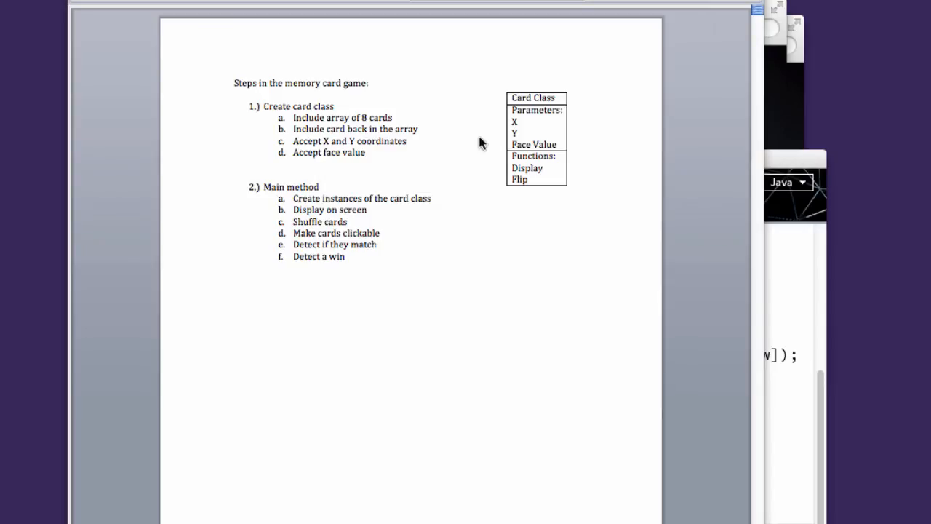
pyautogui.moveTo(450, 132)
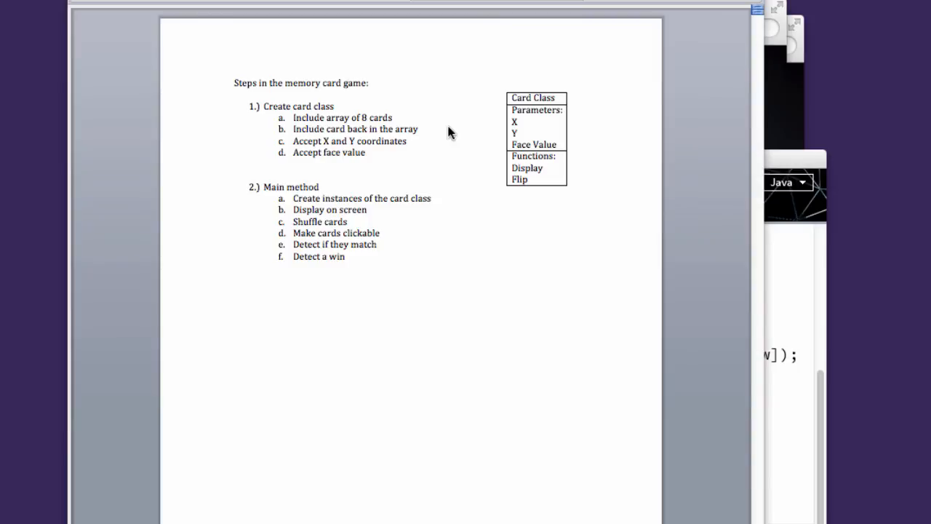